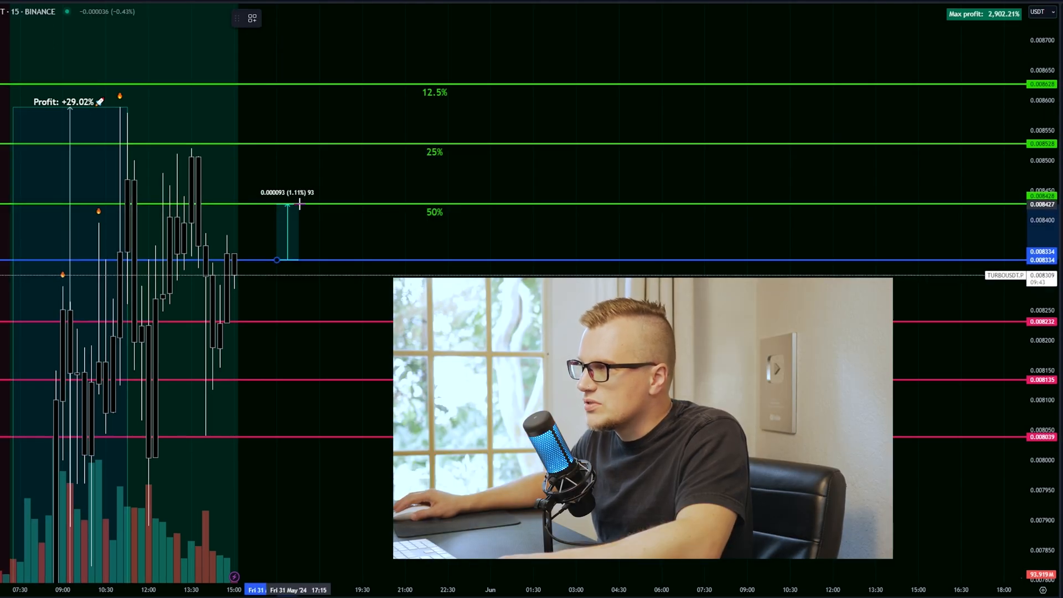
# Set the drawing line thickness from the thickness choices.
pyautogui.click(320, 18)
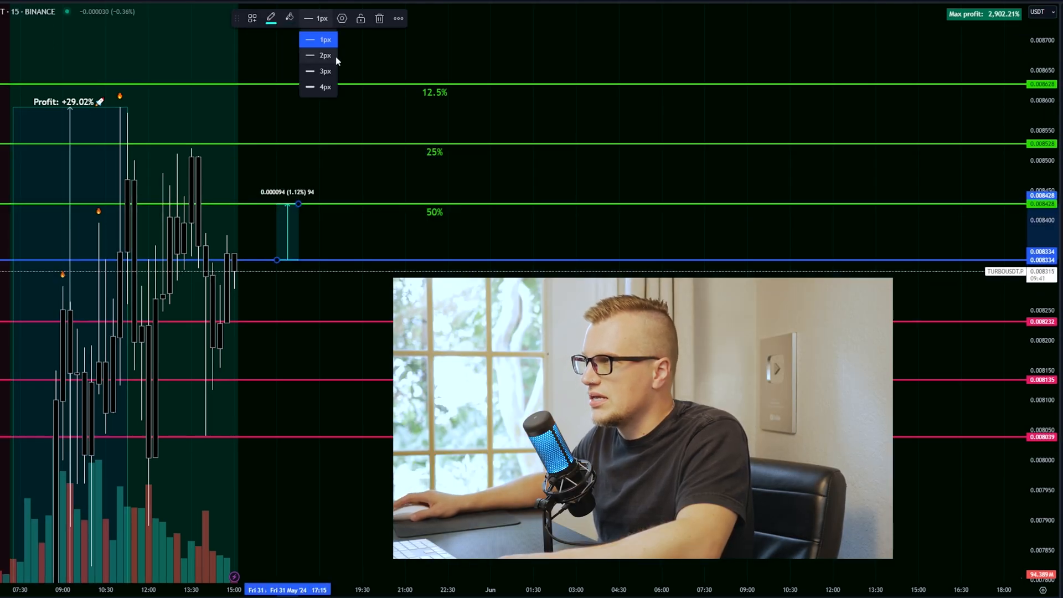
pyautogui.click(325, 71)
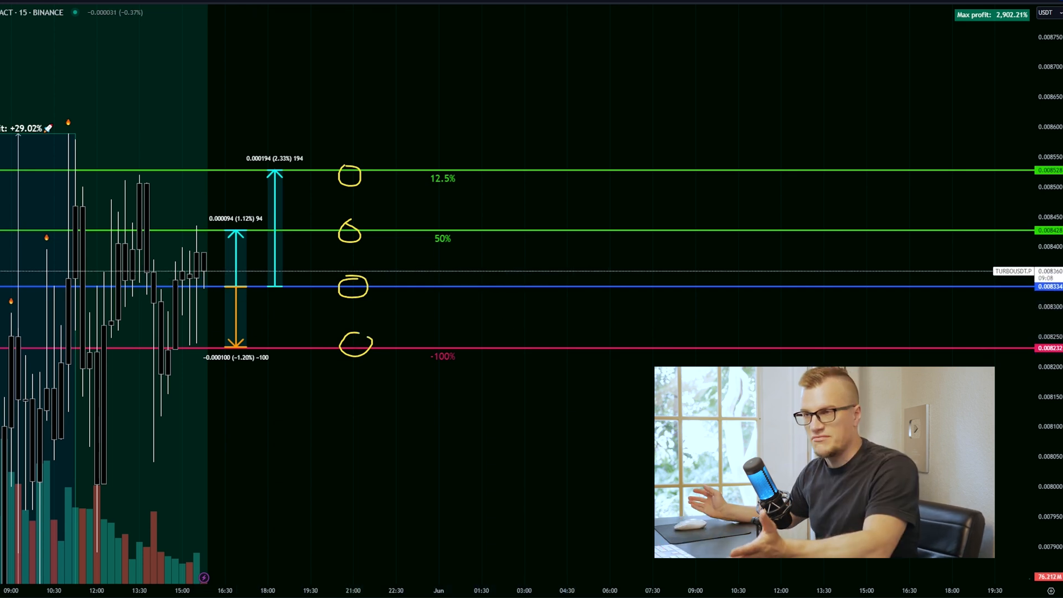
pyautogui.moveTo(279, 284)
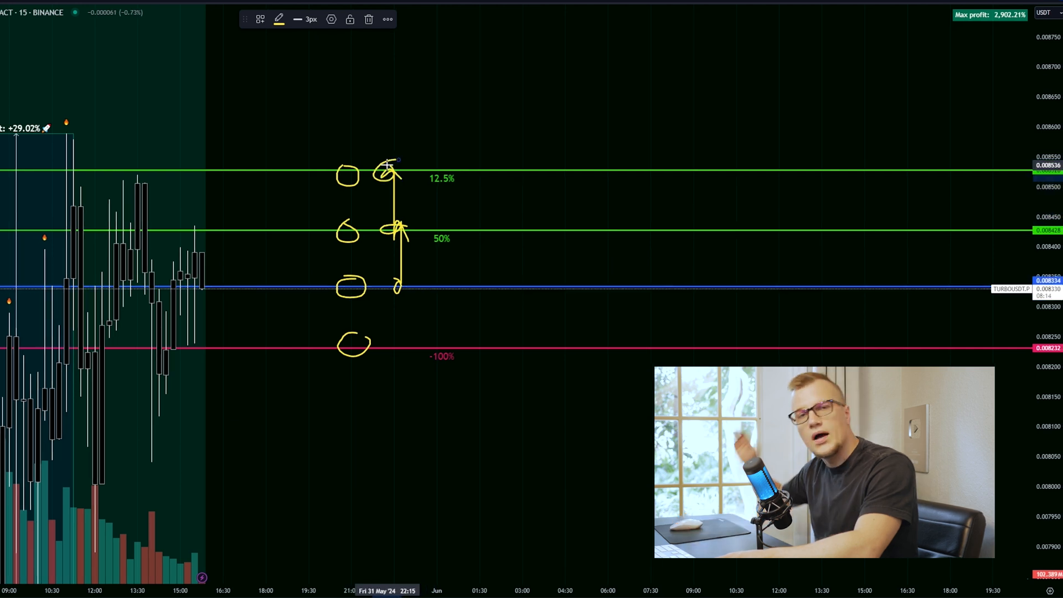
pyautogui.moveTo(296, 212)
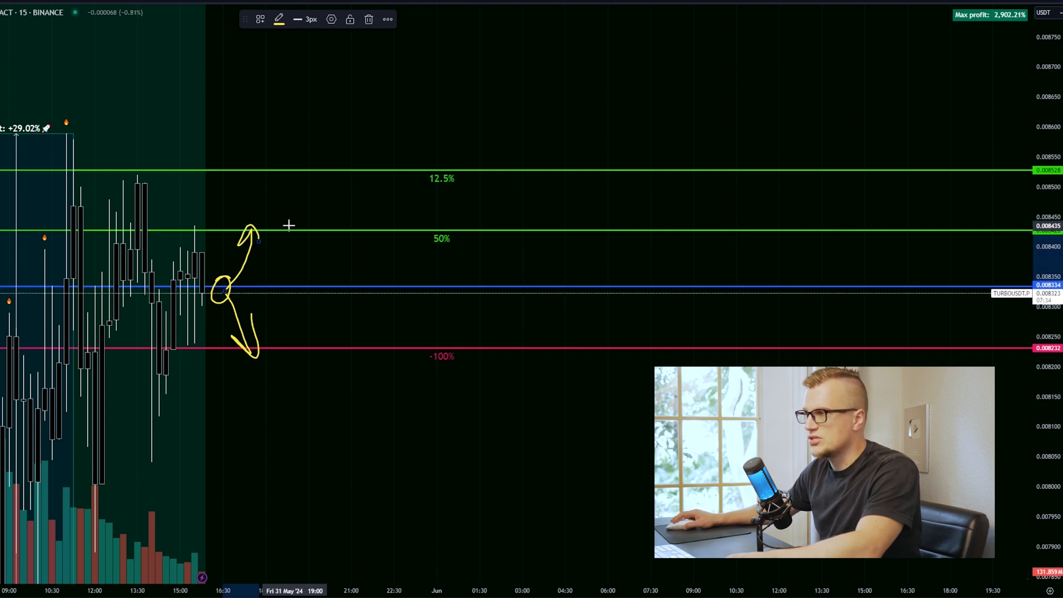
# Sketch a path circling the entry, rising from 50% to the circled 12.5% target.
pyautogui.moveTo(281, 230); pyautogui.dragTo(349, 233)
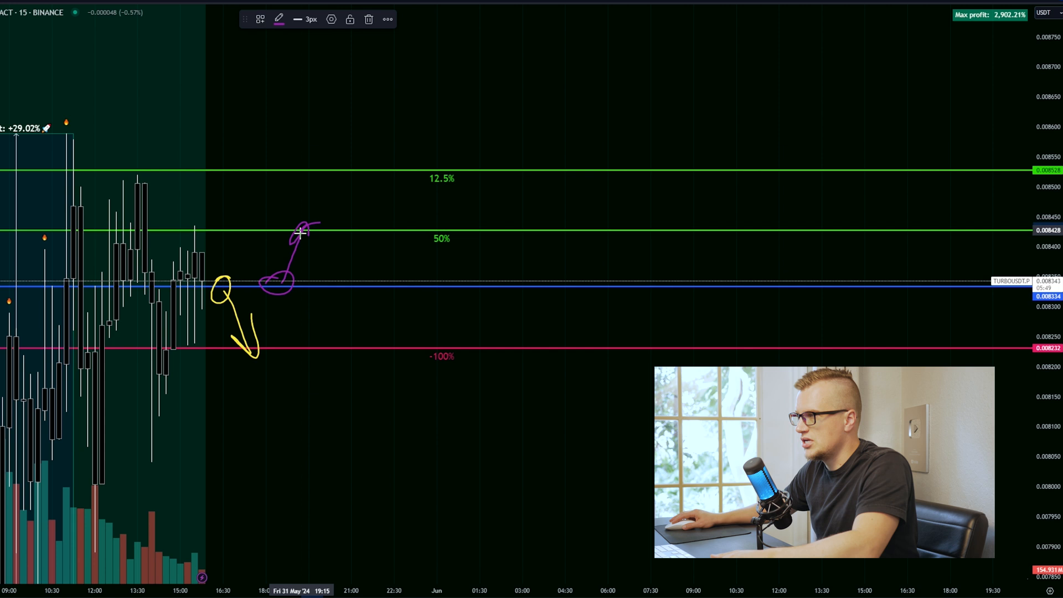
pyautogui.moveTo(302, 224); pyautogui.dragTo(326, 162)
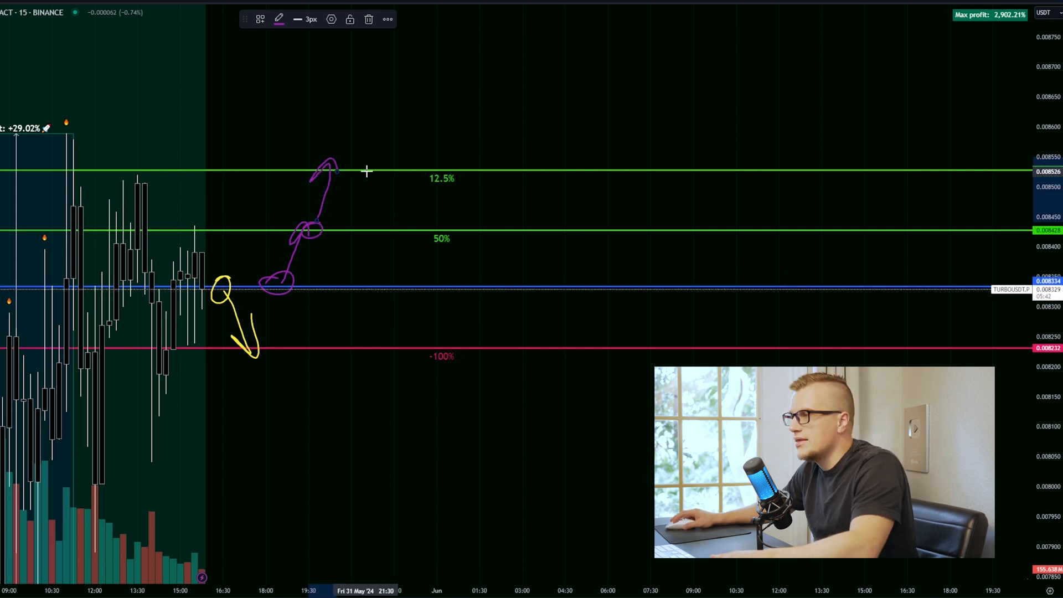
pyautogui.moveTo(332, 169); pyautogui.dragTo(410, 168)
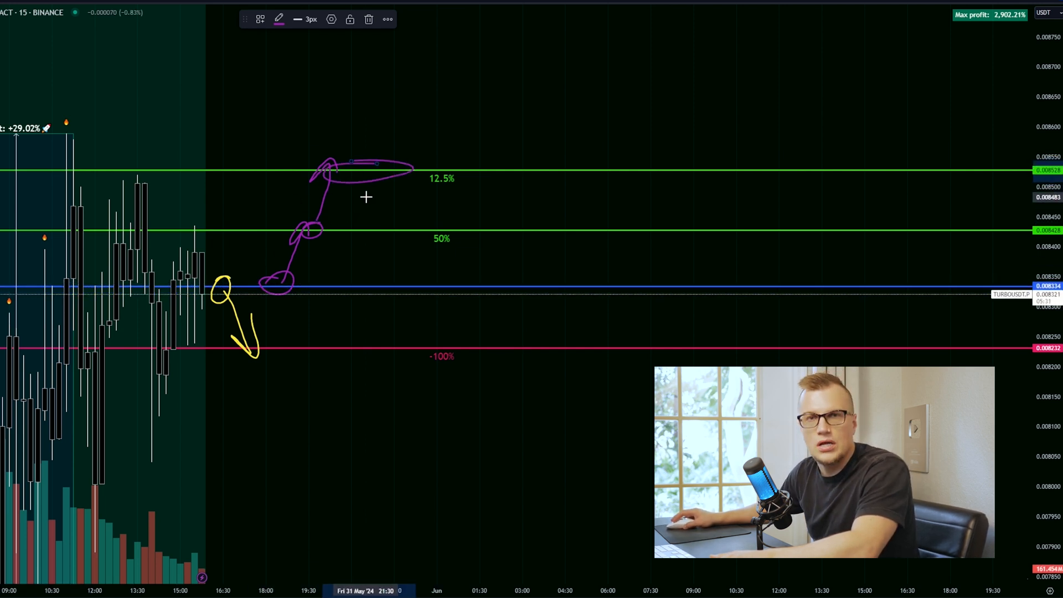
pyautogui.click(368, 19)
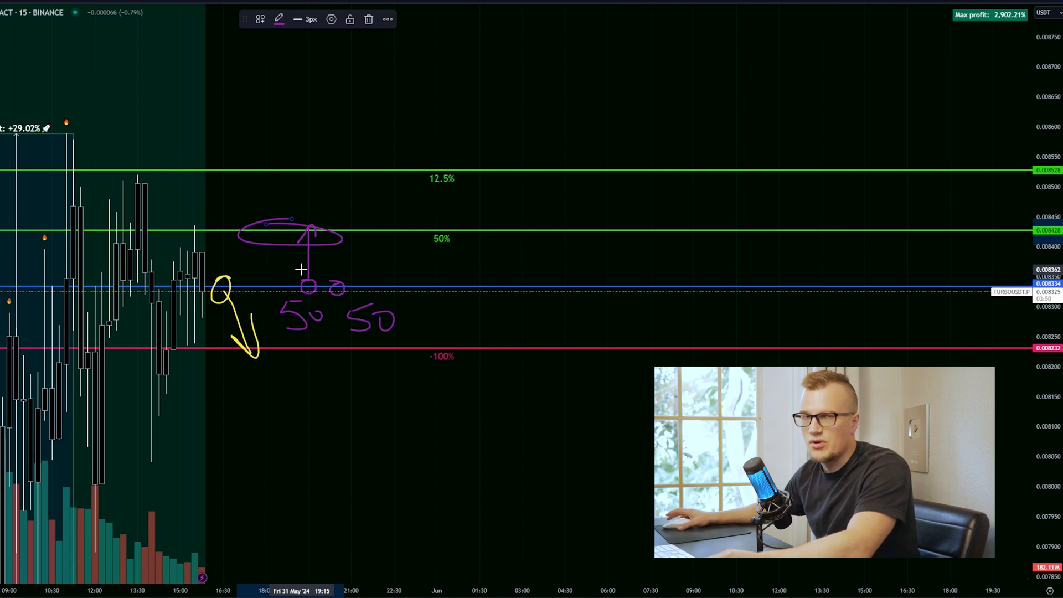
pyautogui.moveTo(299, 202)
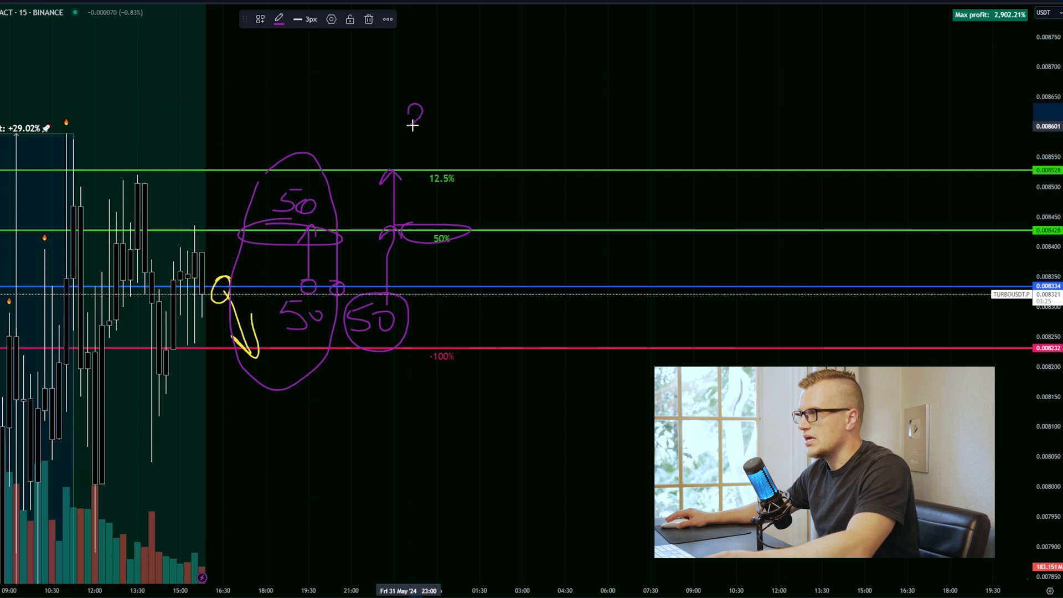
# Sketch a brush stroke on the chart for the second half's path.
pyautogui.moveTo(413, 88); pyautogui.dragTo(467, 126)
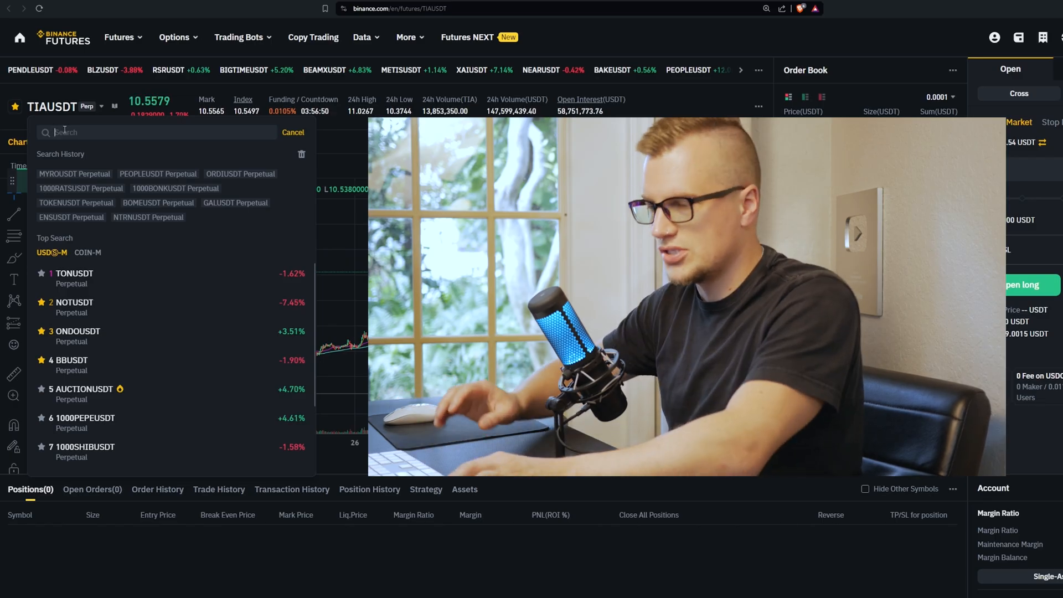
# Search 'turbo' and choose the TURBOUSDT perpetual contract.
pyautogui.write('turbo')
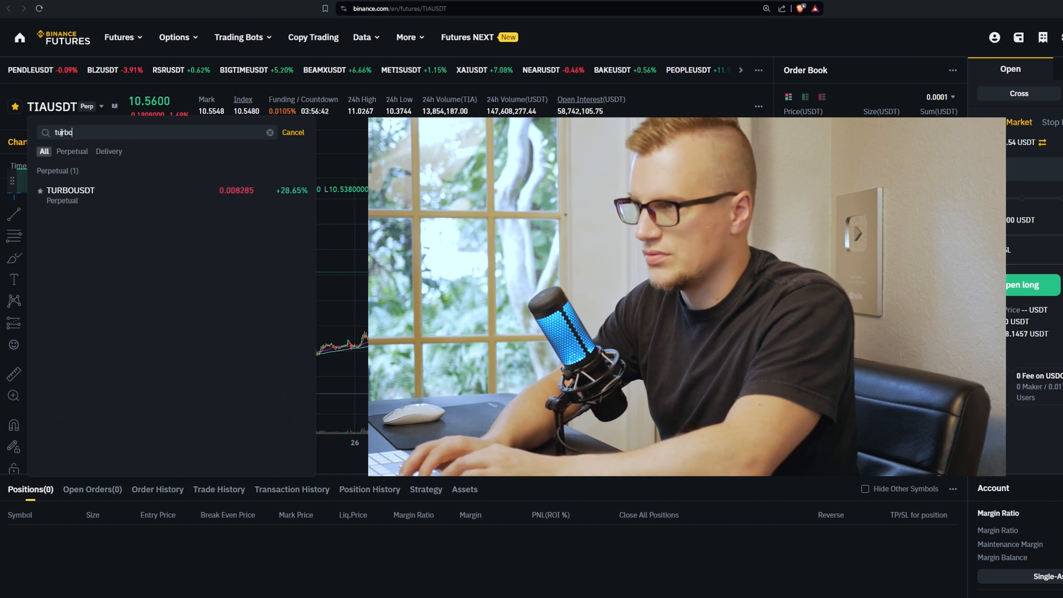
pyautogui.click(71, 190)
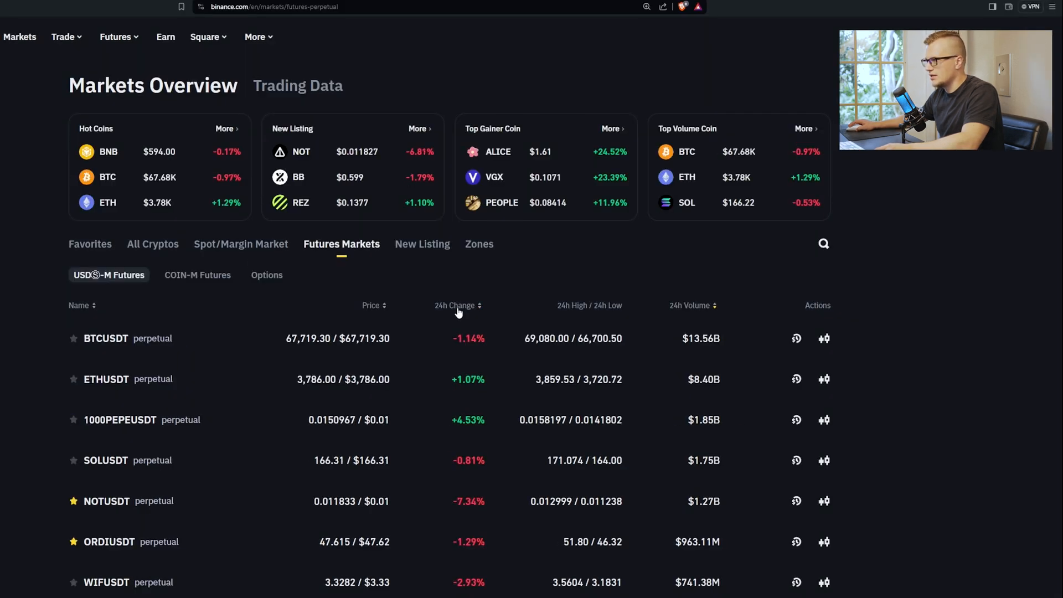
# Sort the futures list by 24h change, reset the order, and scroll through it.
pyautogui.click(458, 305)
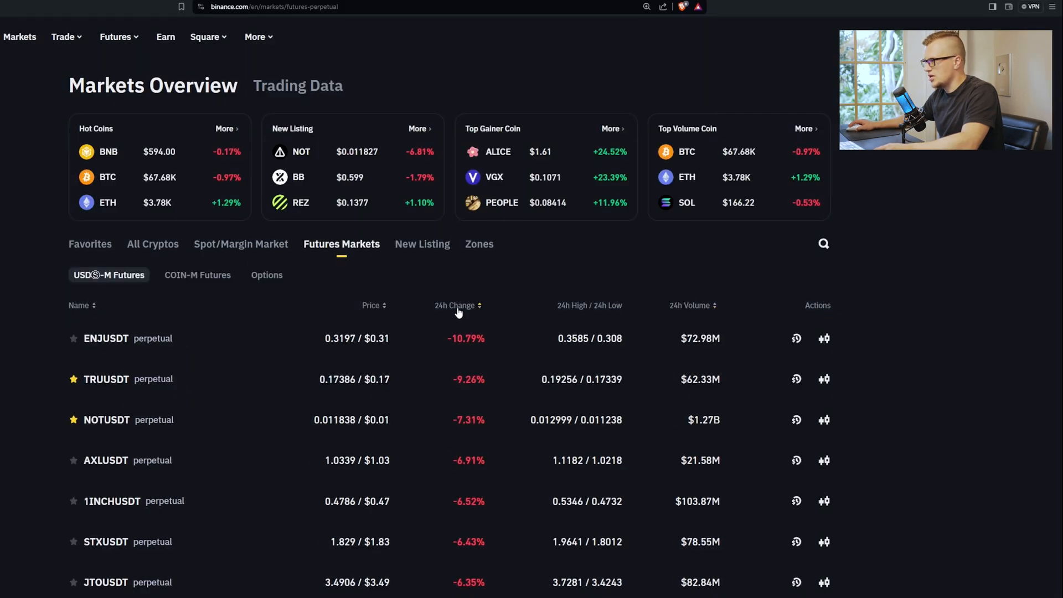
pyautogui.click(692, 305)
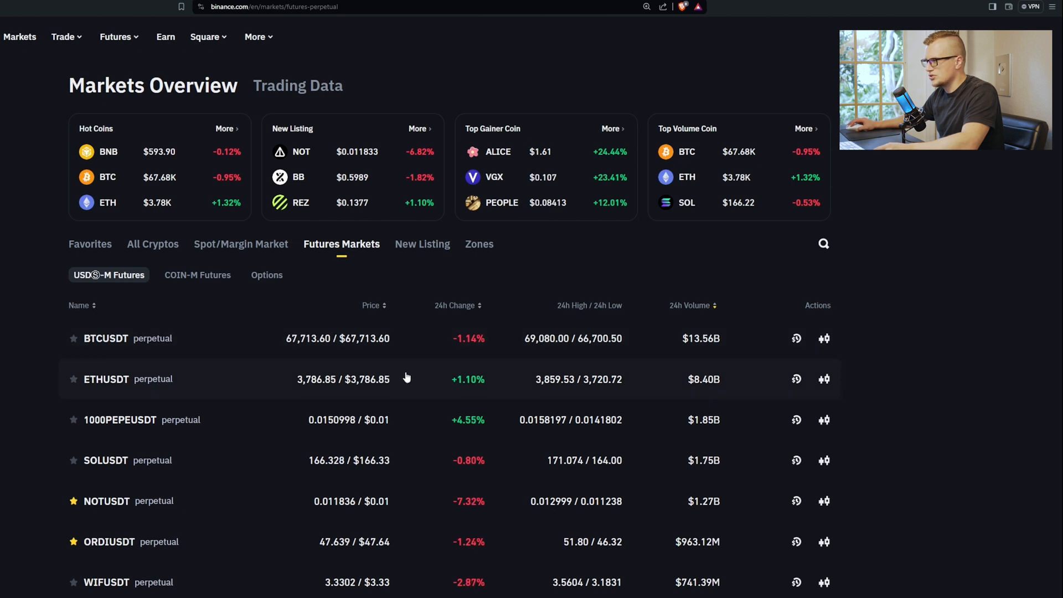
pyautogui.moveTo(439, 378)
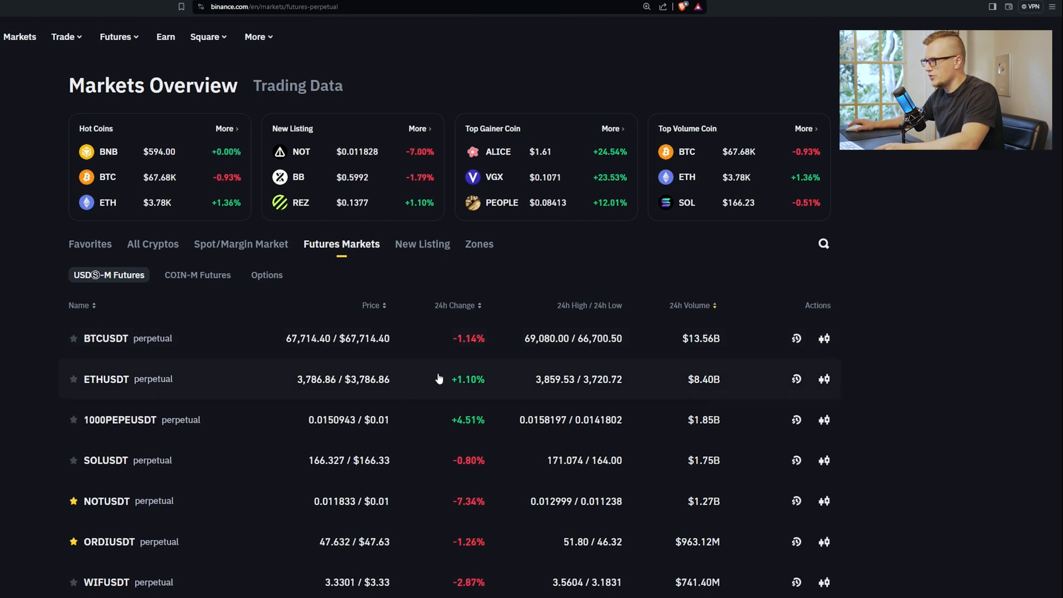
pyautogui.scroll(-3)
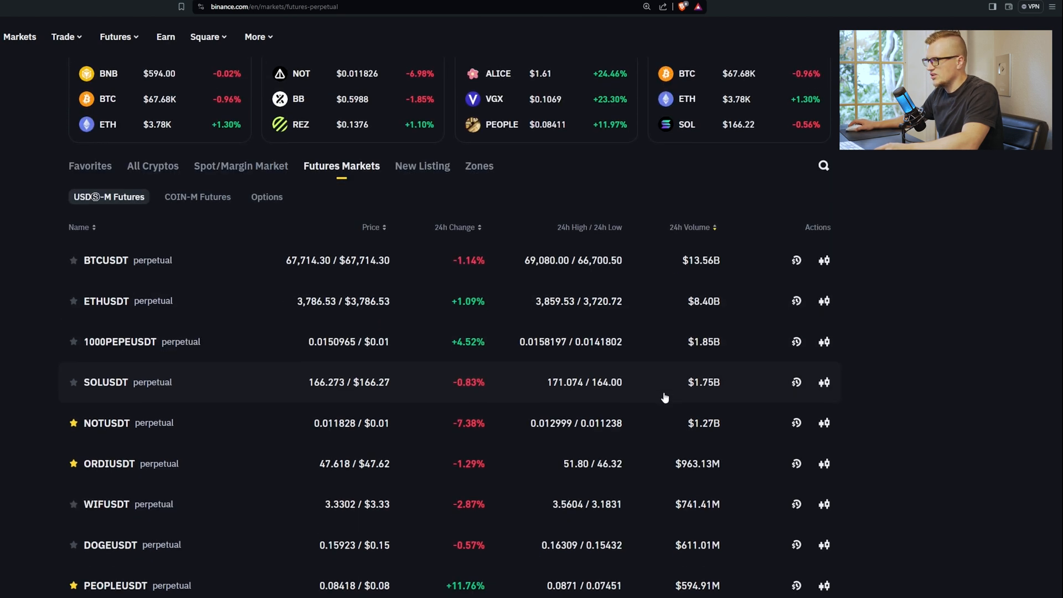
pyautogui.scroll(3)
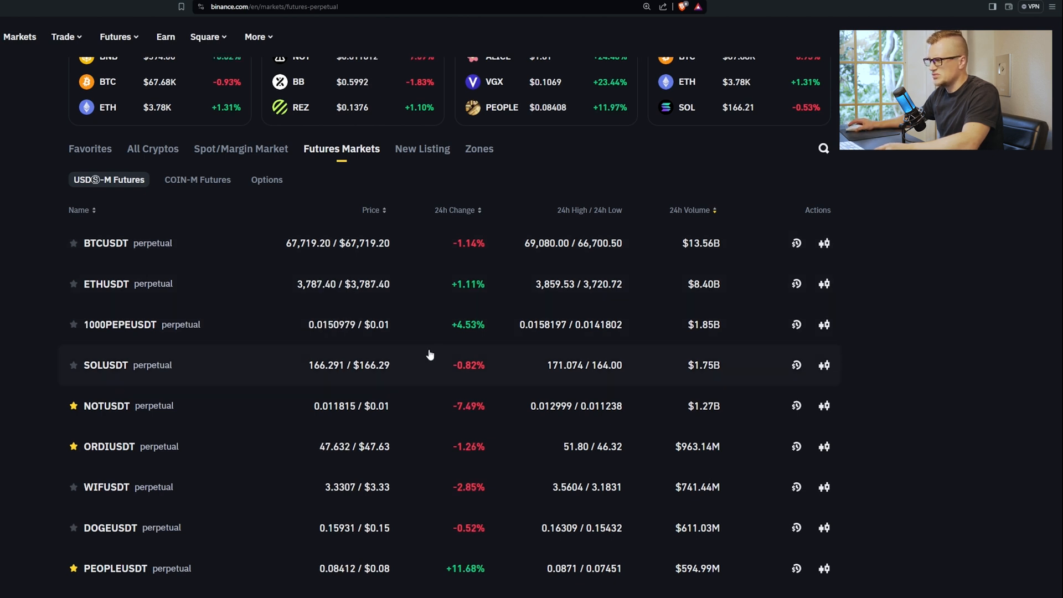
pyautogui.scroll(-3)
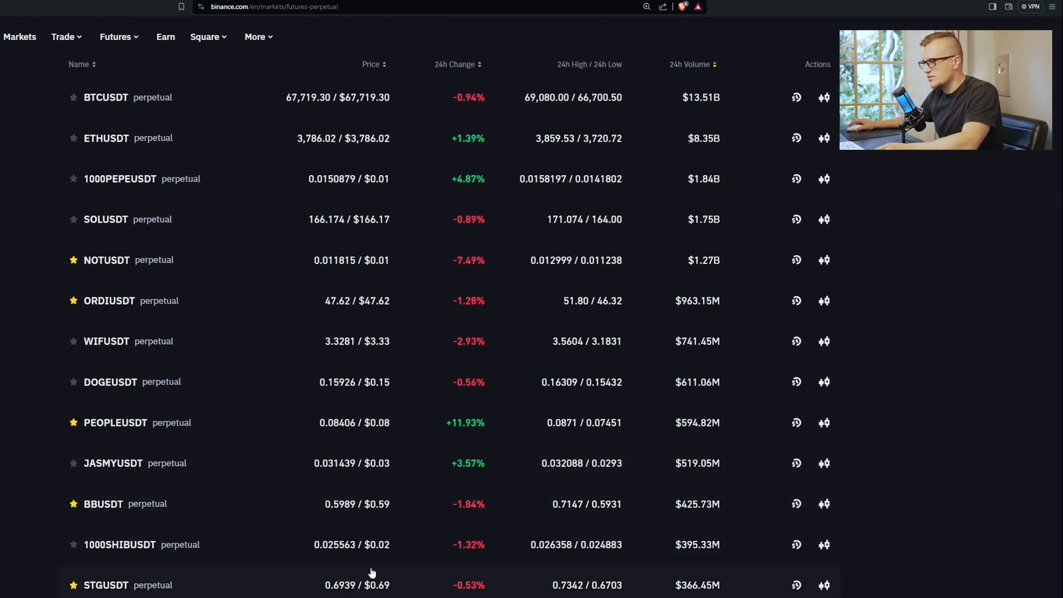
pyautogui.scroll(-3)
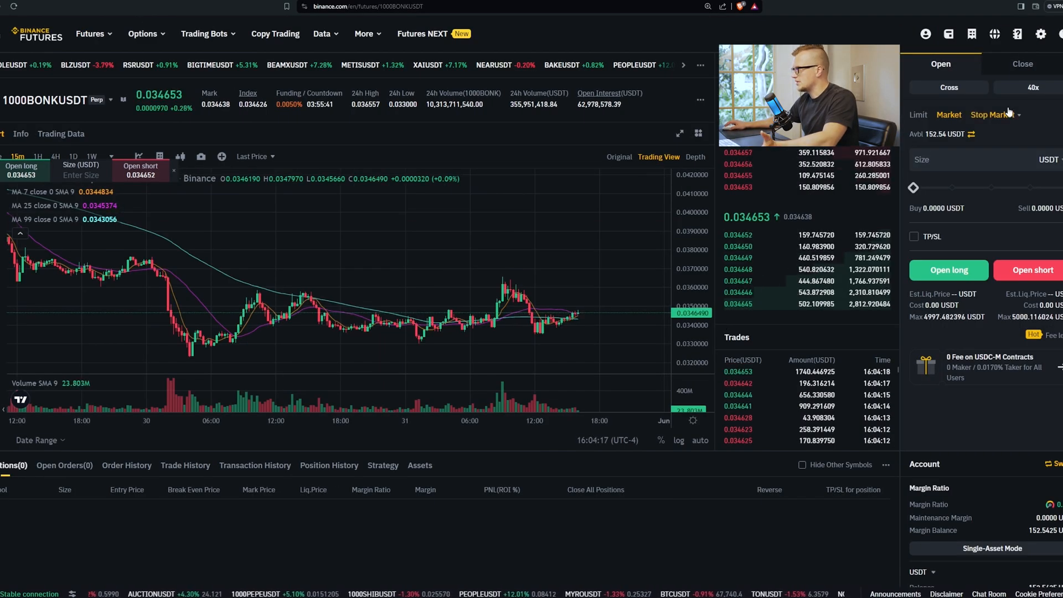
# Open the 20x 1000BONKUSDT position and grab its 0.0347264 entry price.
pyautogui.click(1032, 87)
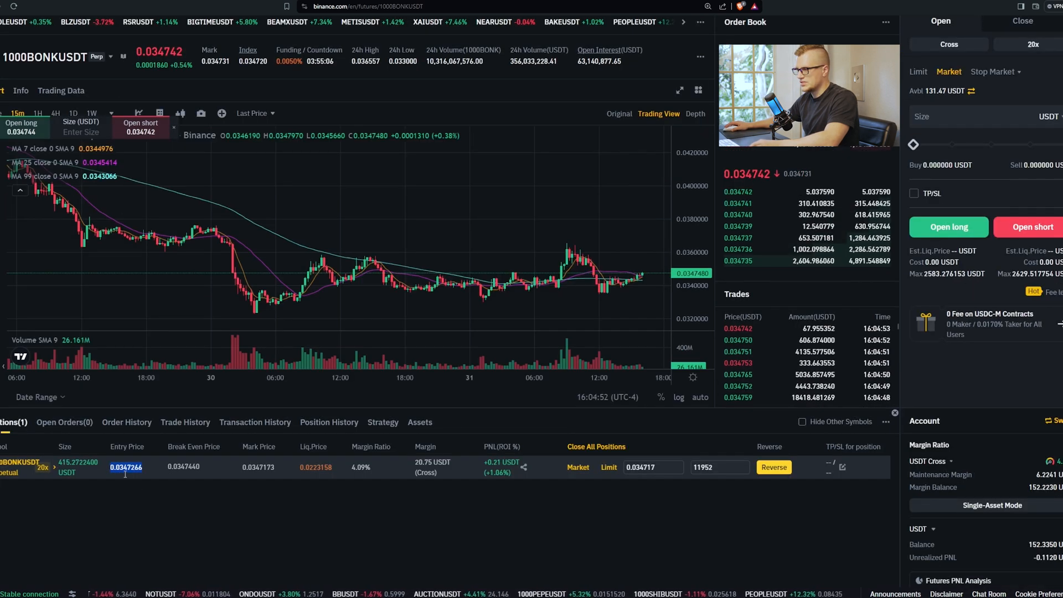
pyautogui.click(393, 7)
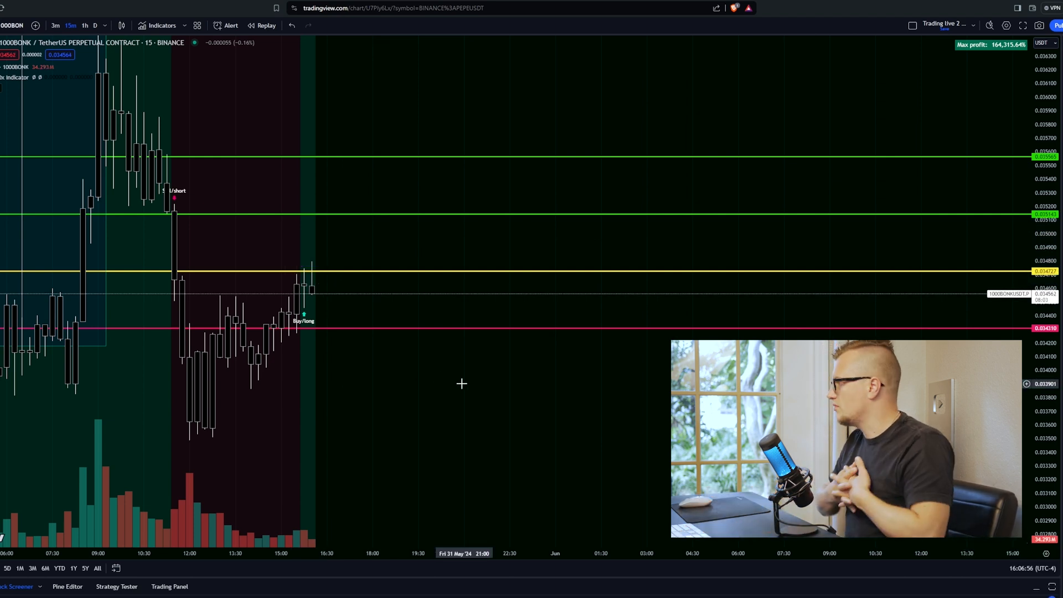
pyautogui.moveTo(529, 290)
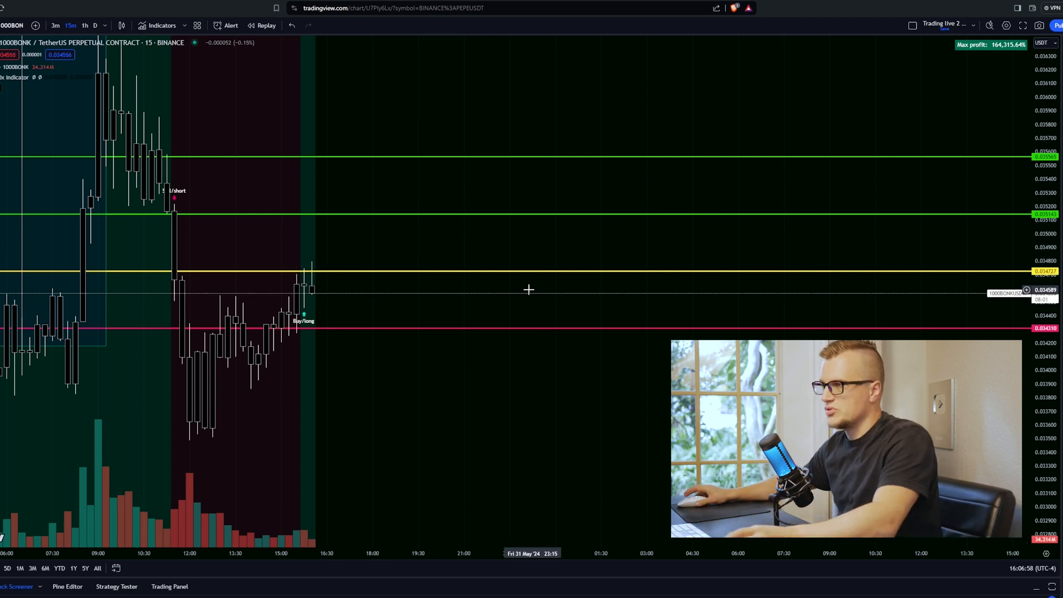
# Add an alert on the red 0.034310 horizontal line via its context menu.
pyautogui.rightClick(450, 327)
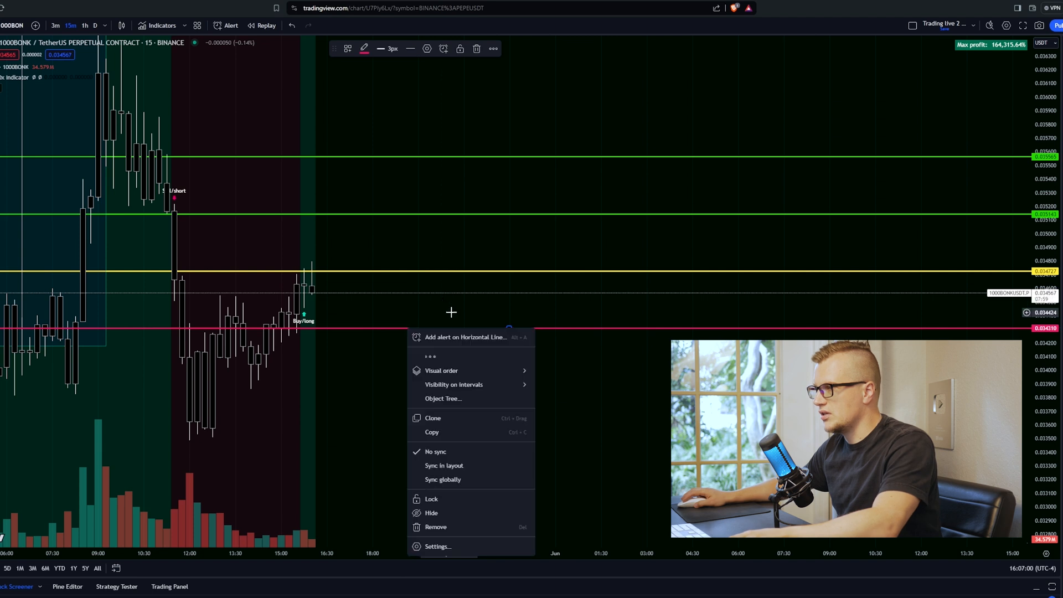
pyautogui.click(465, 337)
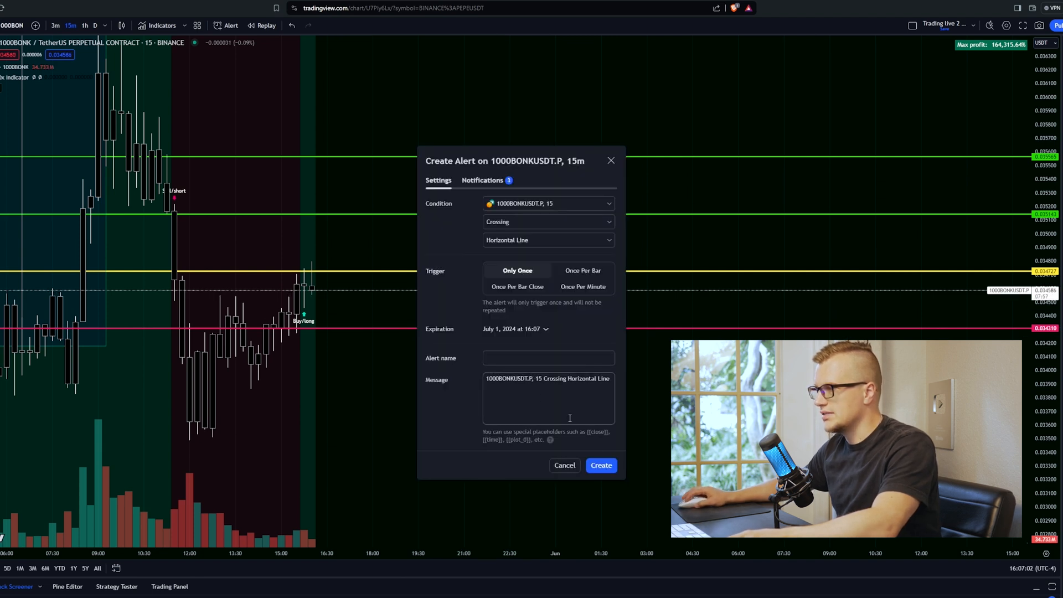
pyautogui.rightClick(508, 214)
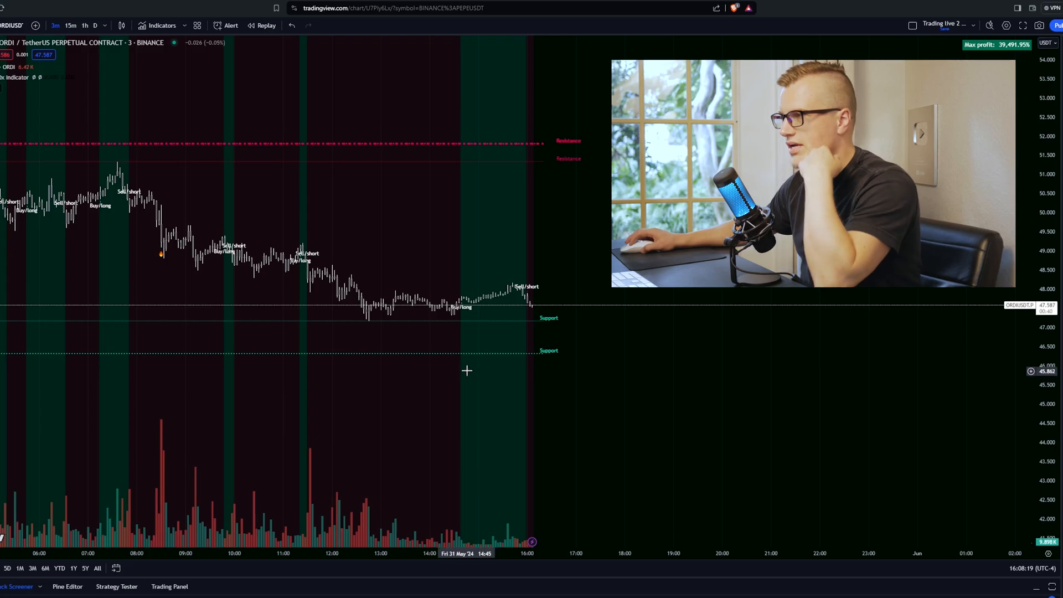
pyautogui.moveTo(404, 312)
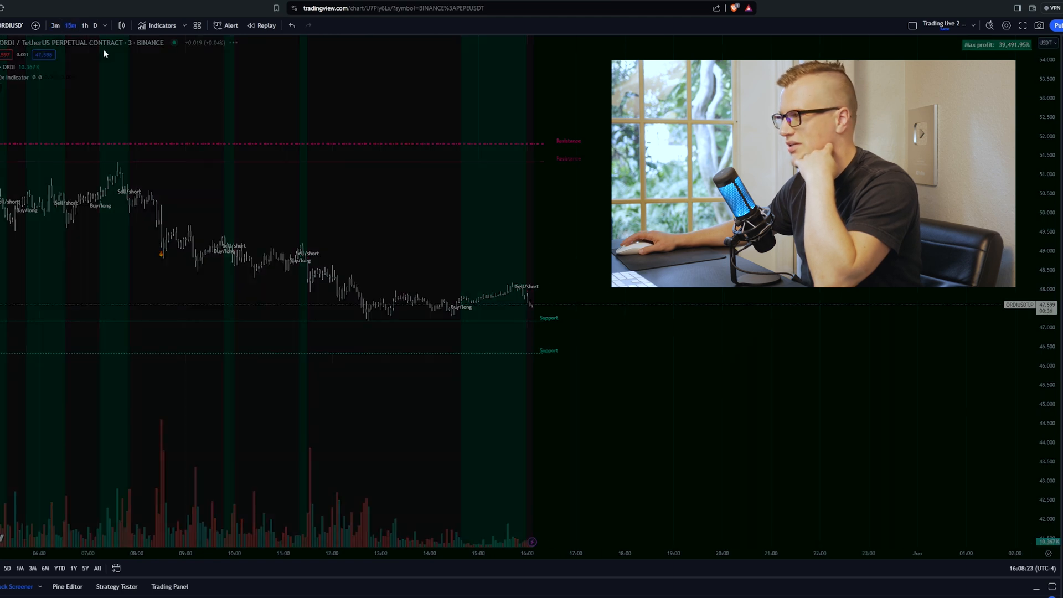
# Switch the ORDI chart to 15-minute candles and return to Binance futures markets.
pyautogui.click(70, 25)
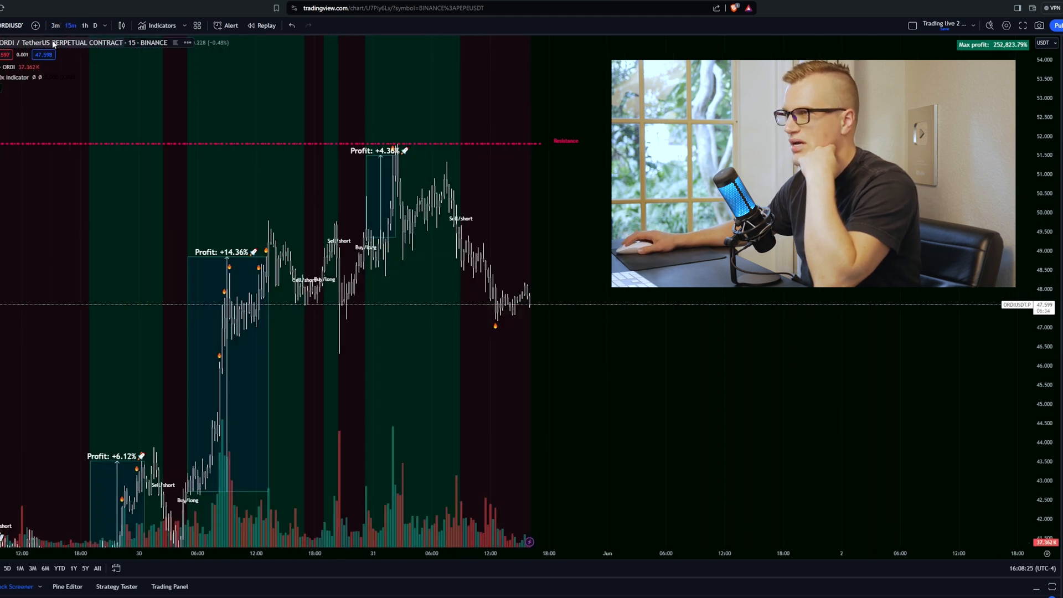
pyautogui.click(55, 24)
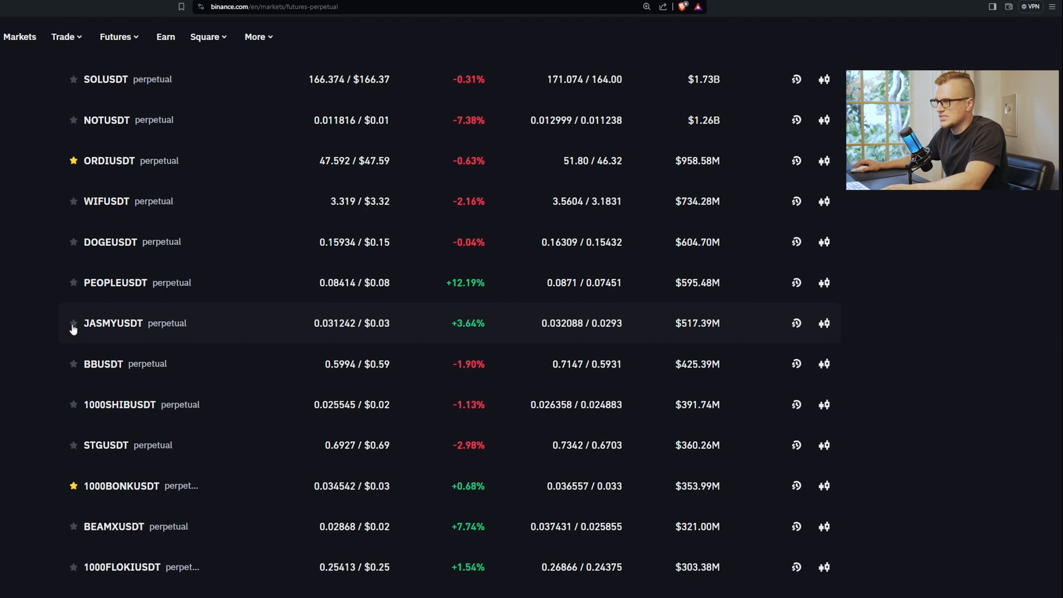
# Open JASMYUSDT and place a 20x market long with 15% of the balance.
pyautogui.click(73, 323)
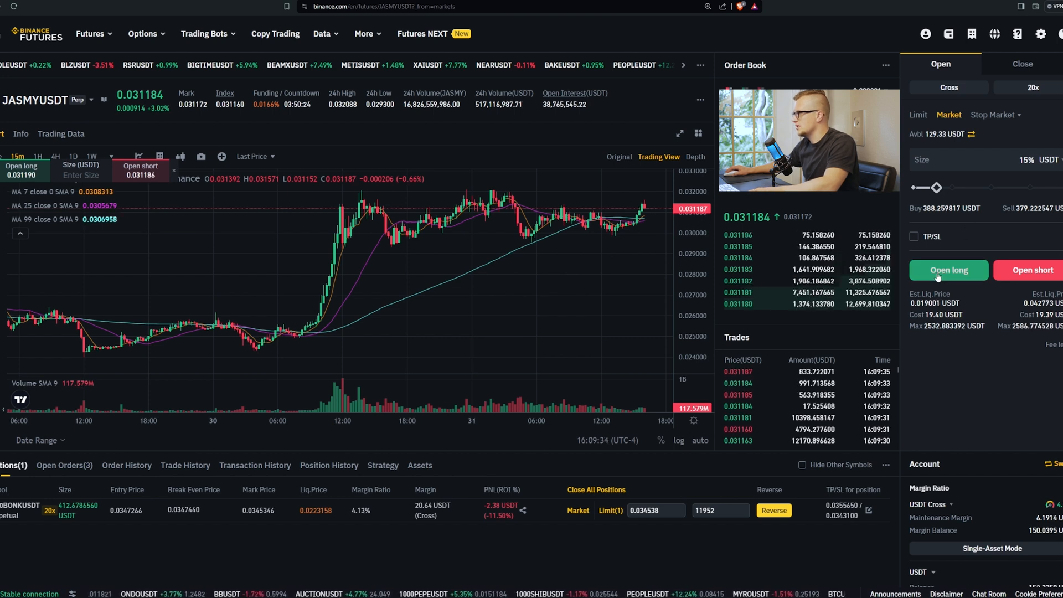
pyautogui.click(948, 269)
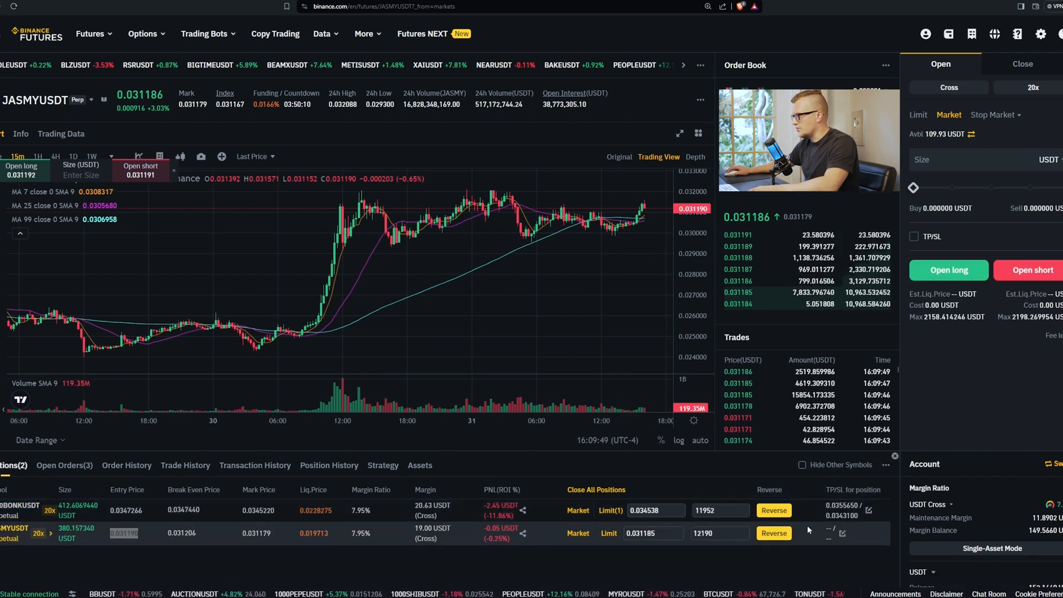
pyautogui.click(868, 533)
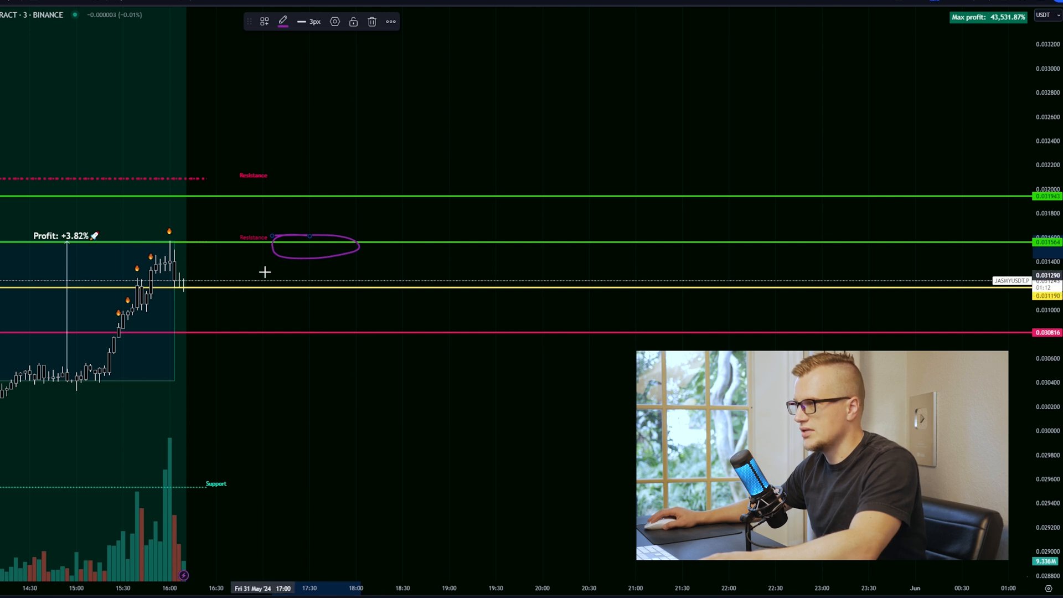
pyautogui.moveTo(311, 191)
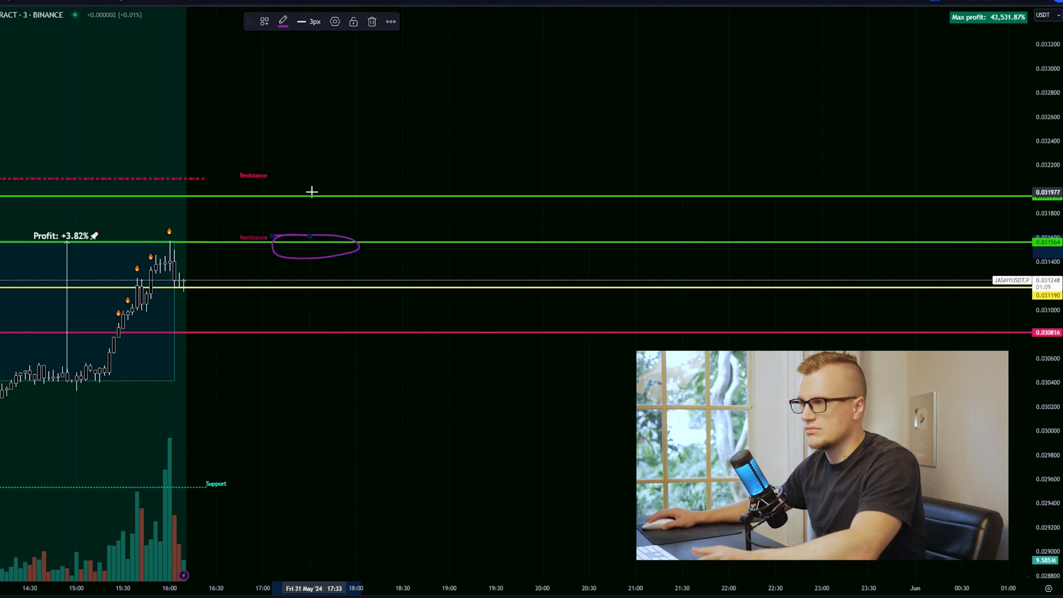
pyautogui.moveTo(257, 187)
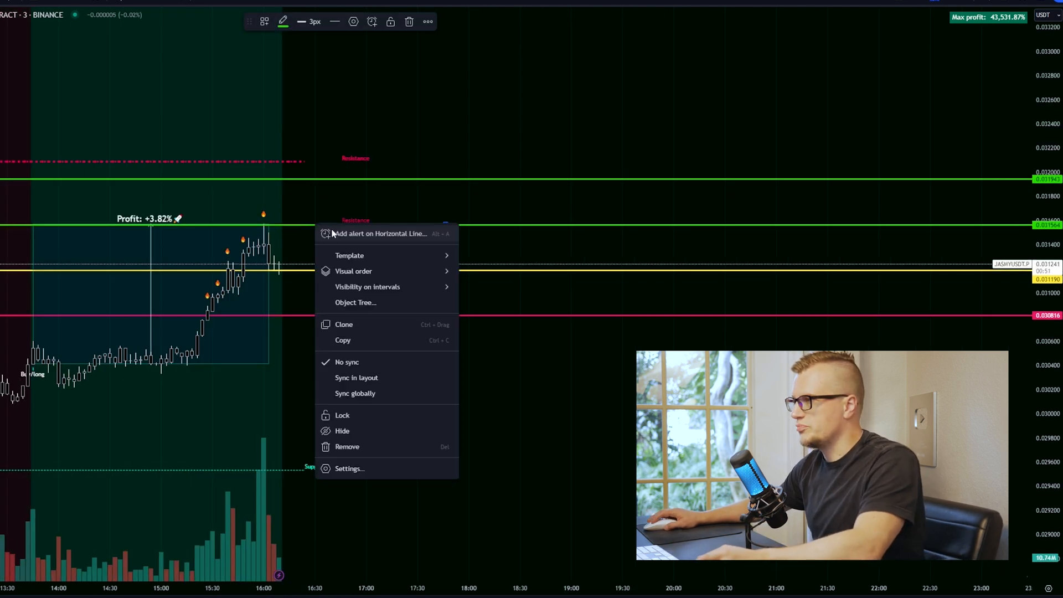
# Create a price alert on a JASMY horizontal level line.
pyautogui.click(379, 233)
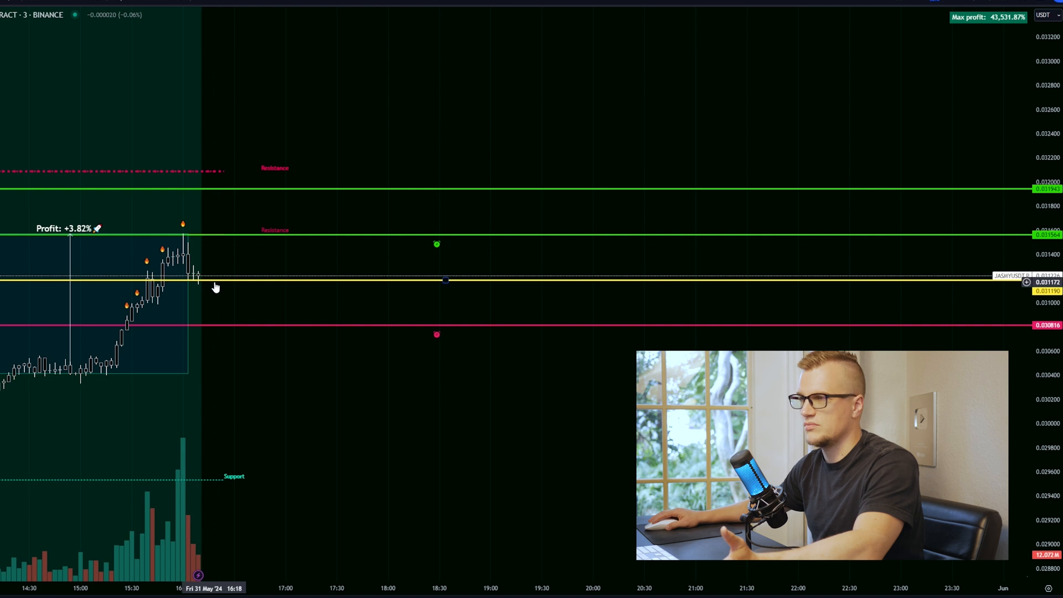
pyautogui.moveTo(235, 329)
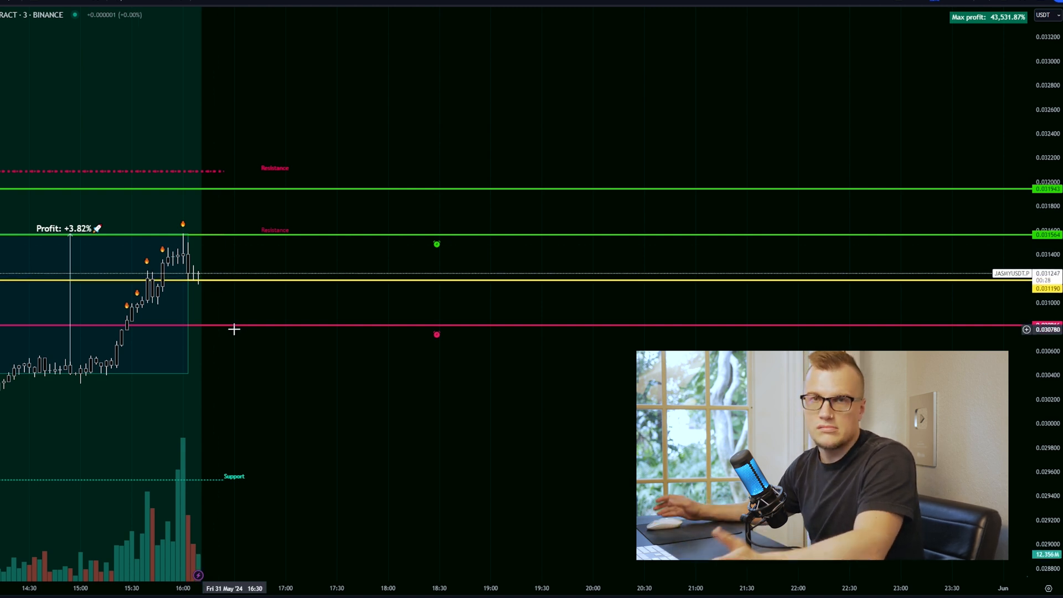
pyautogui.moveTo(214, 298)
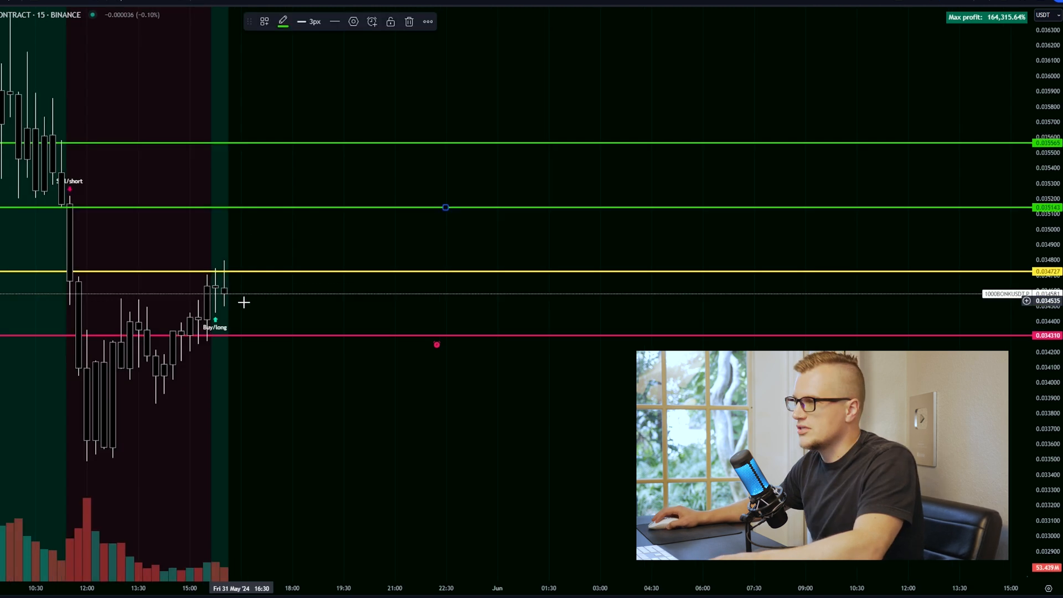
pyautogui.moveTo(233, 300)
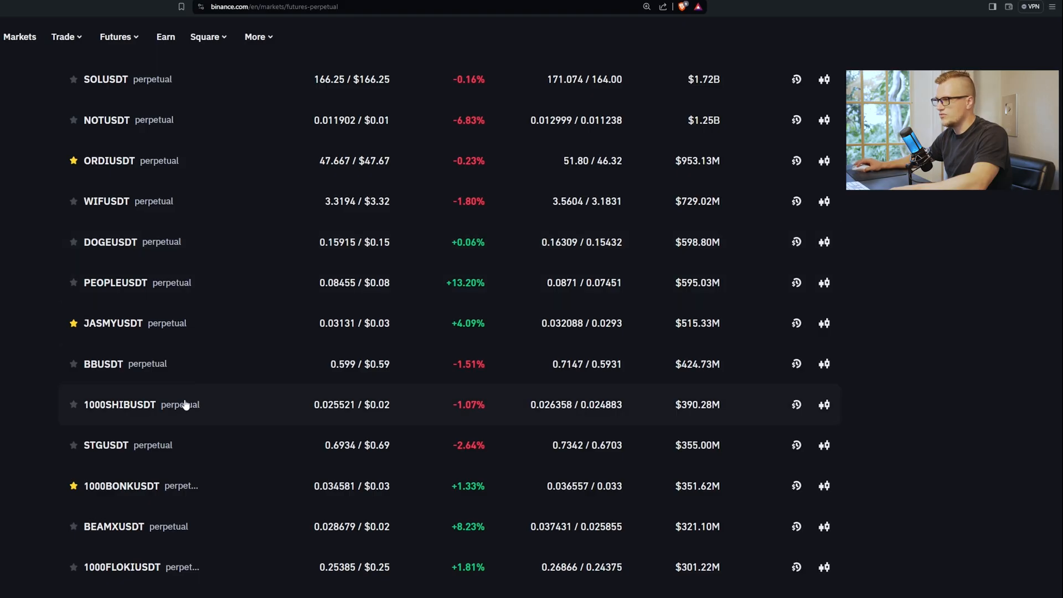
pyautogui.moveTo(92, 374)
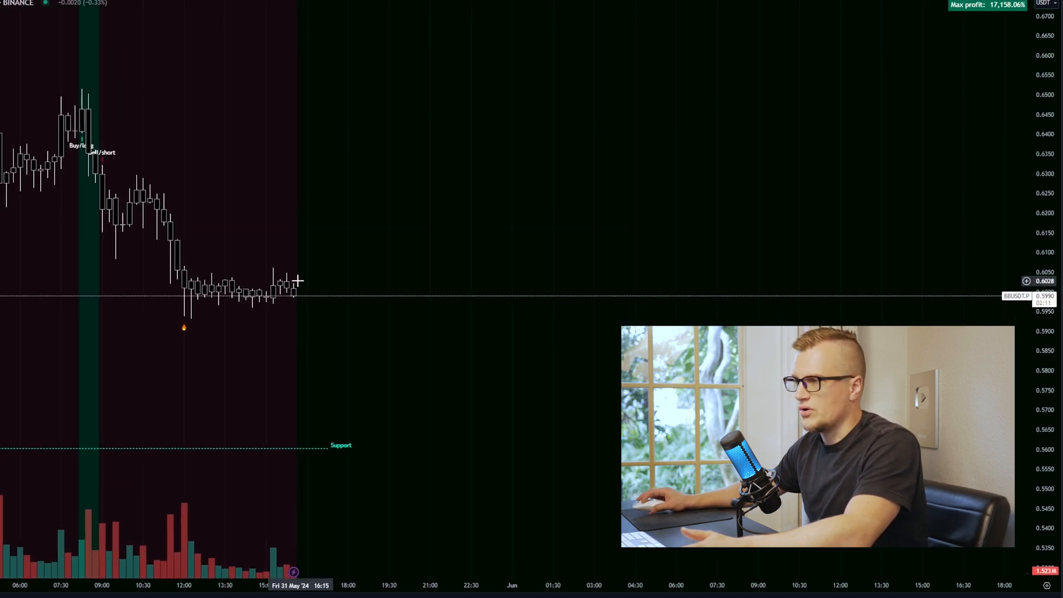
pyautogui.moveTo(458, 246)
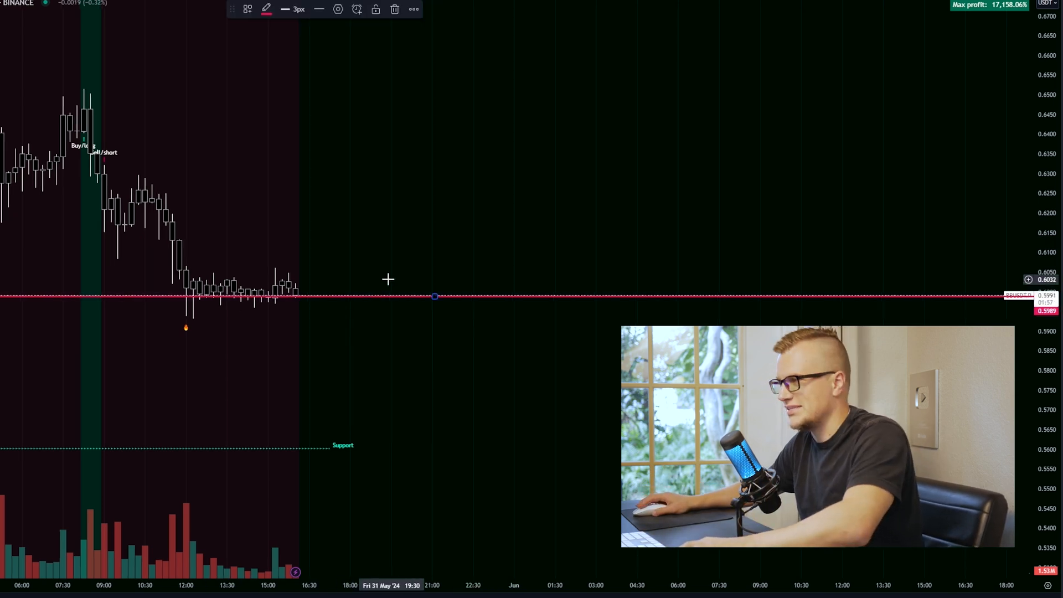
# Add a horizontal level at 0.6039, just above BB's price, and colour it green.
pyautogui.click(266, 9)
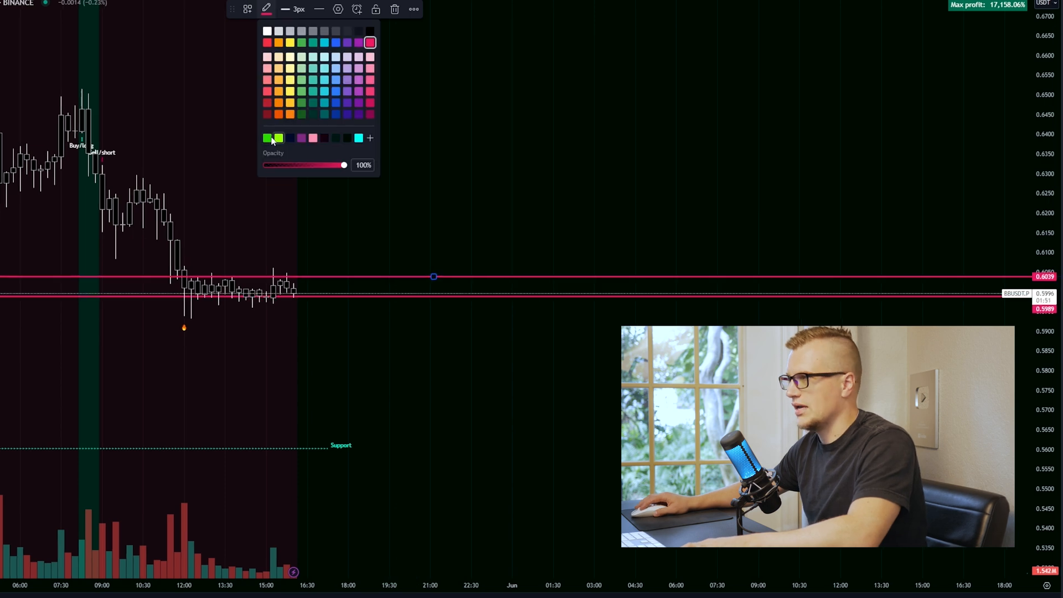
pyautogui.click(266, 138)
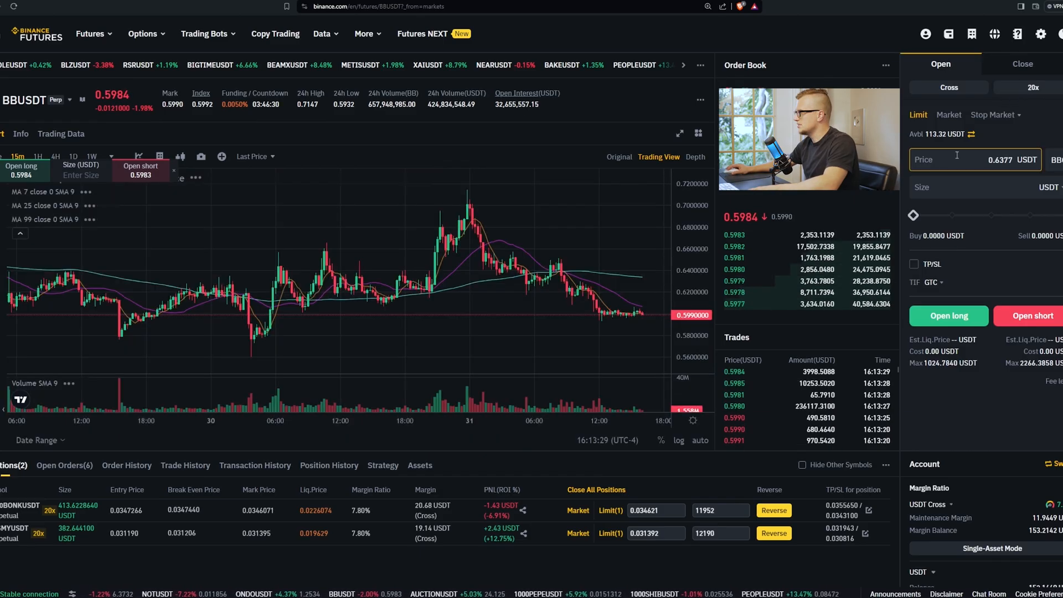
# Open a 20x BBUSDT long at market using 18% of the available balance.
pyautogui.click(948, 114)
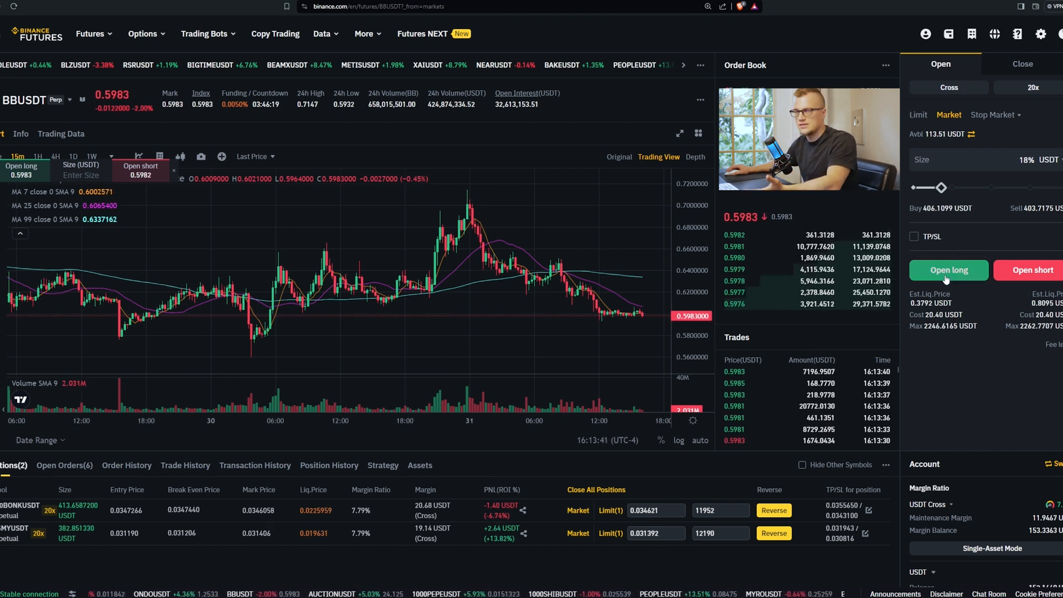
pyautogui.click(948, 269)
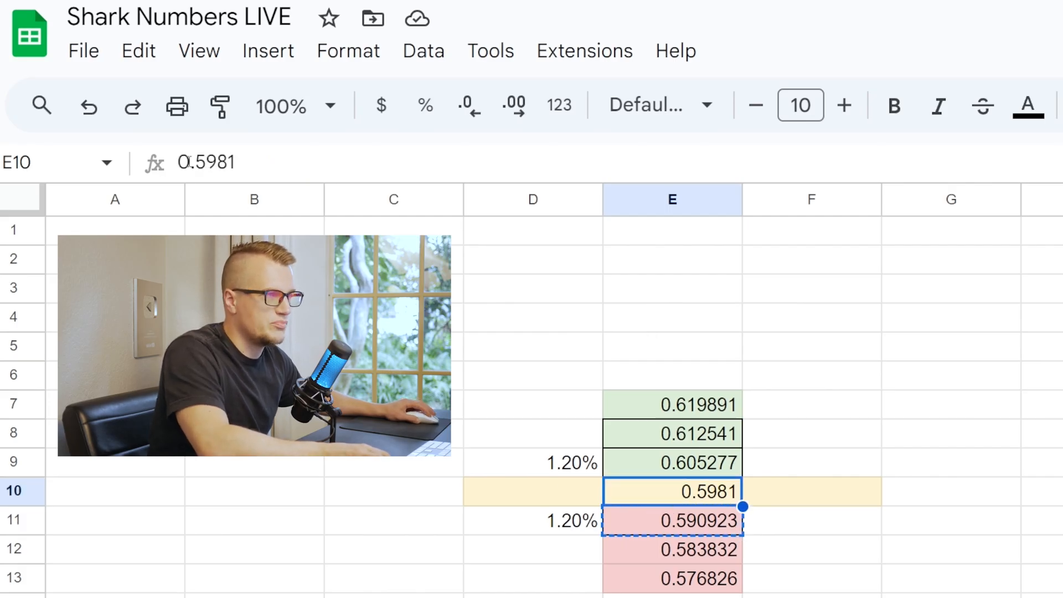
# Review the 1.2% level formulas around 0.5981 and choose 0.6125 as take-profit.
pyautogui.click(671, 463)
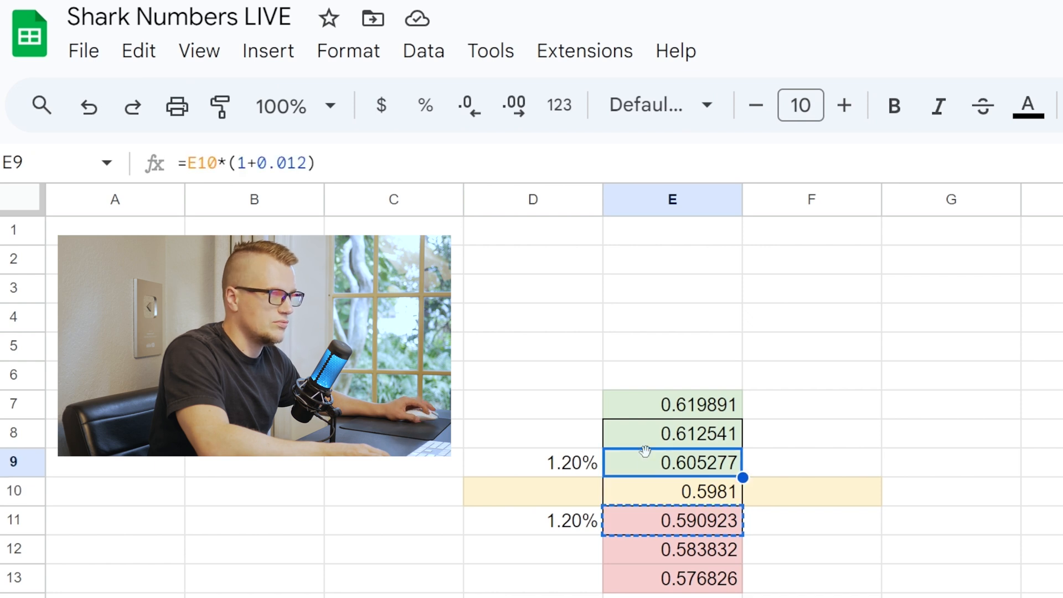
pyautogui.moveTo(625, 472)
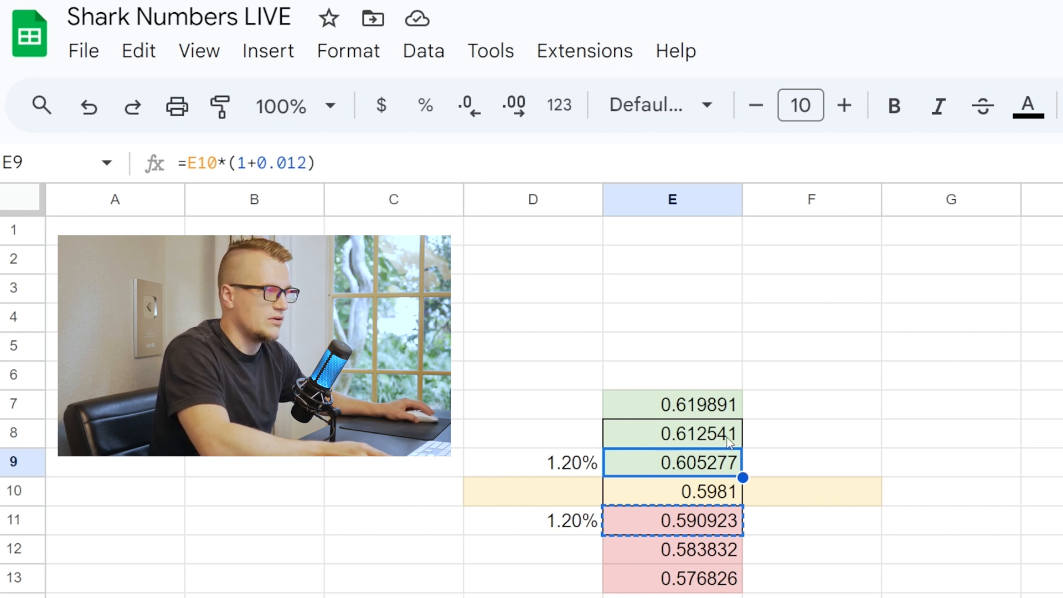
pyautogui.click(671, 433)
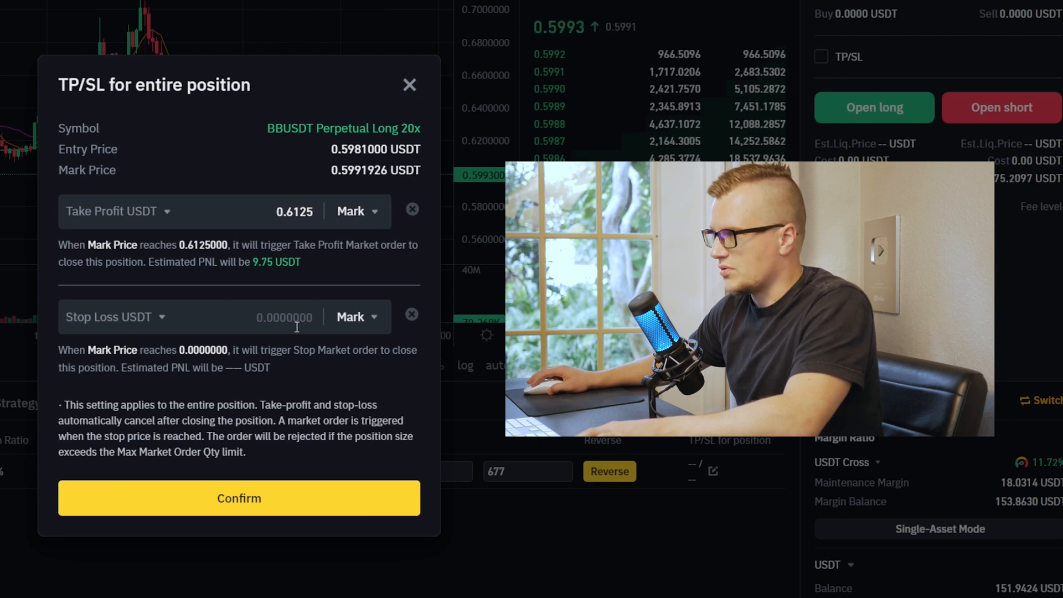
# Begin entering the stop-loss price for the BB long's TP/SL.
pyautogui.click(238, 498)
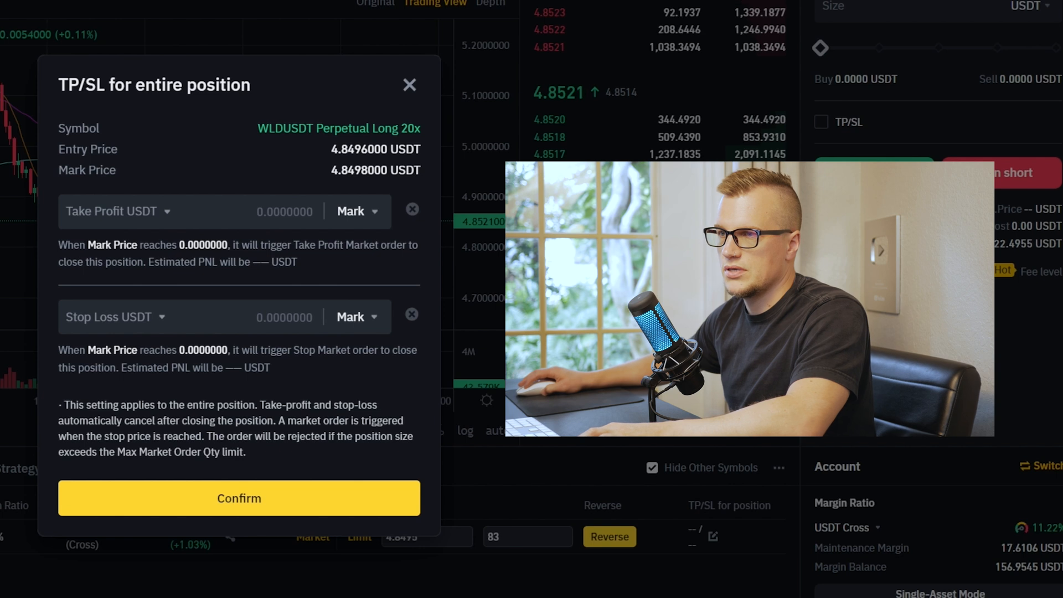
# Confirm a 4.7914 stop-loss and 4.9666 take-profit on the WLD long, then switch to closing orders.
pyautogui.write('4.7914')
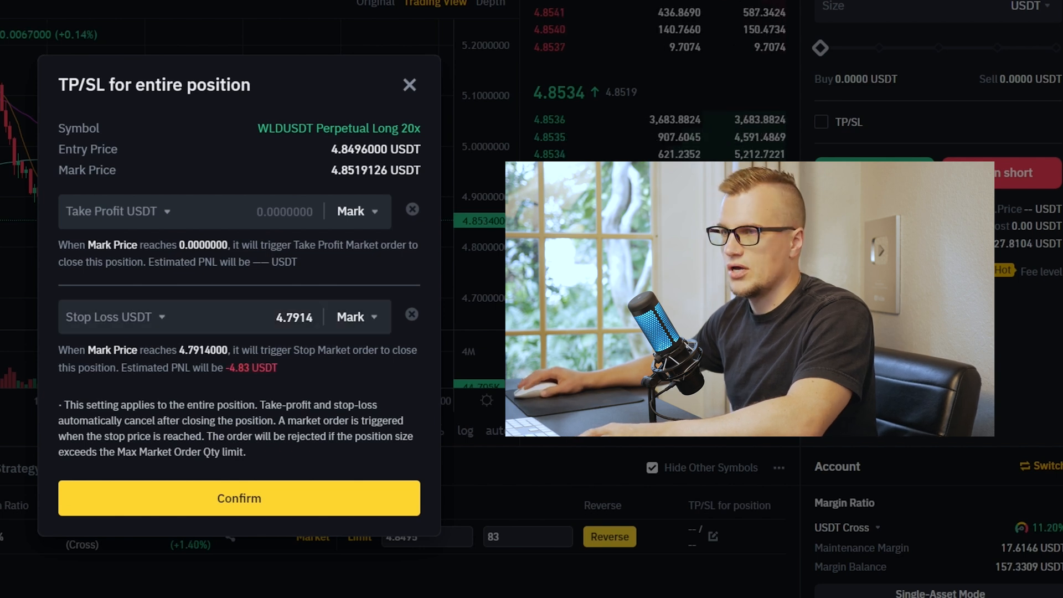
pyautogui.write('4.9666')
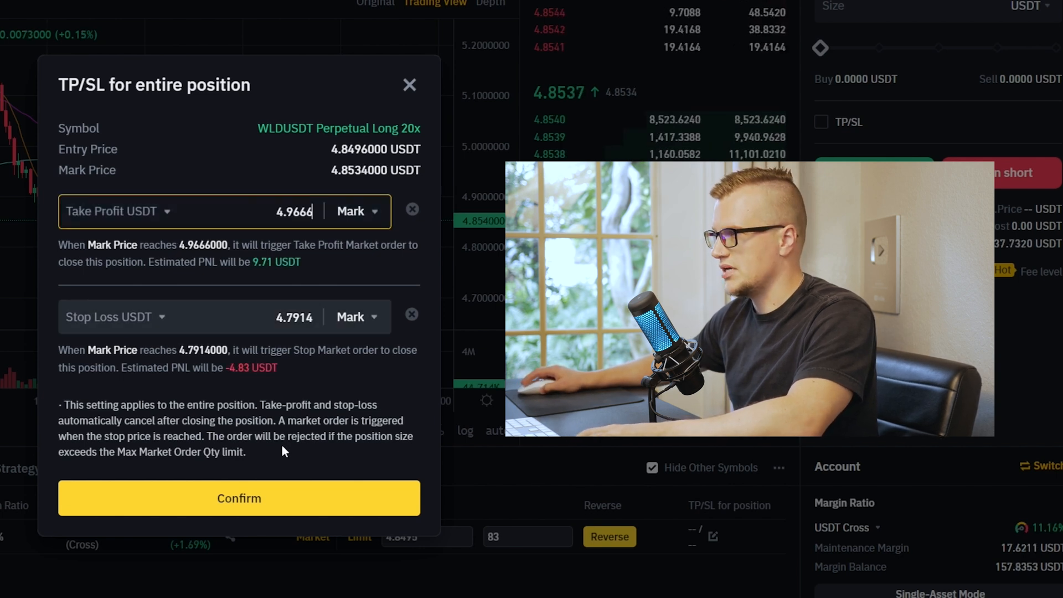
pyautogui.click(238, 498)
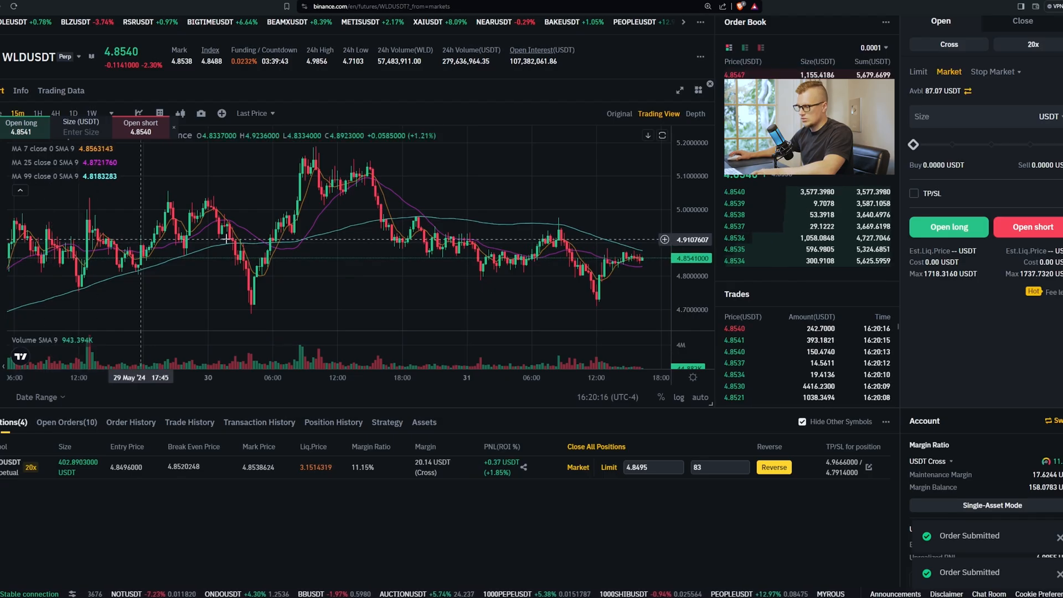
pyautogui.click(1021, 21)
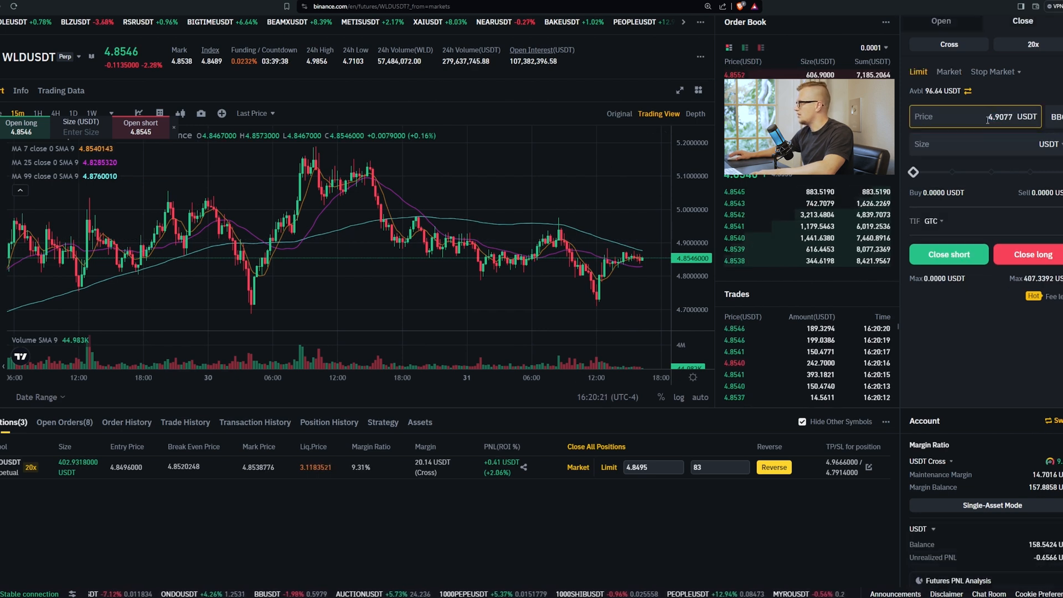